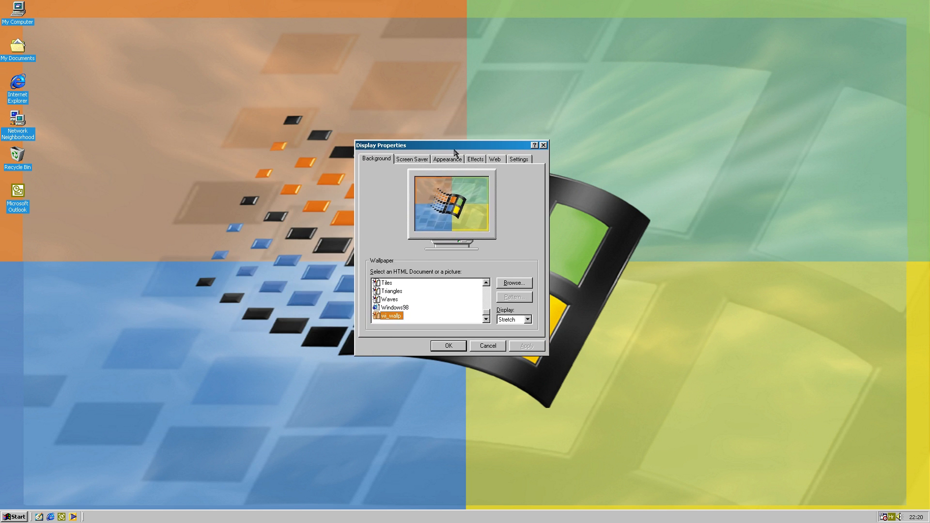
Give Active Title Bar 24-point font and a taller item size, and apply it.
{"action": "left_click", "coordinate": [447, 158]}
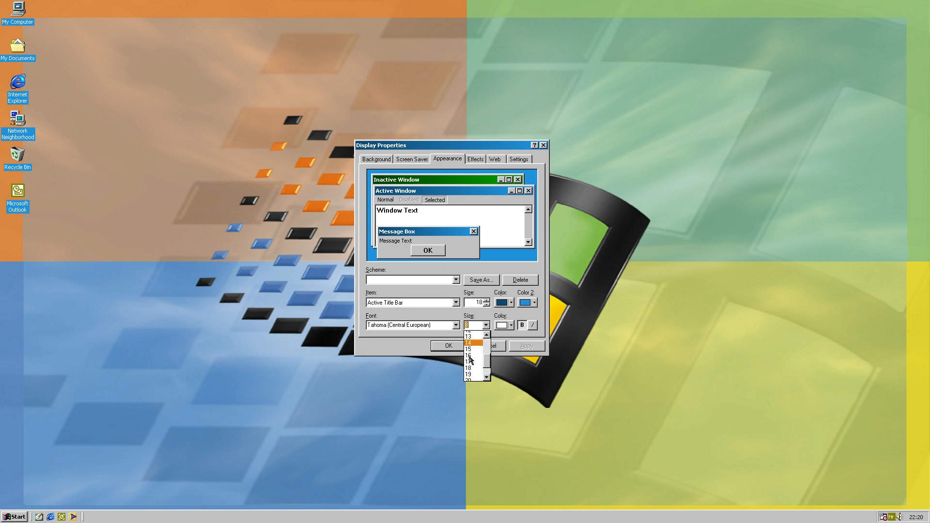
{"action": "scroll", "scroll_direction": "down", "scroll_amount": 3}
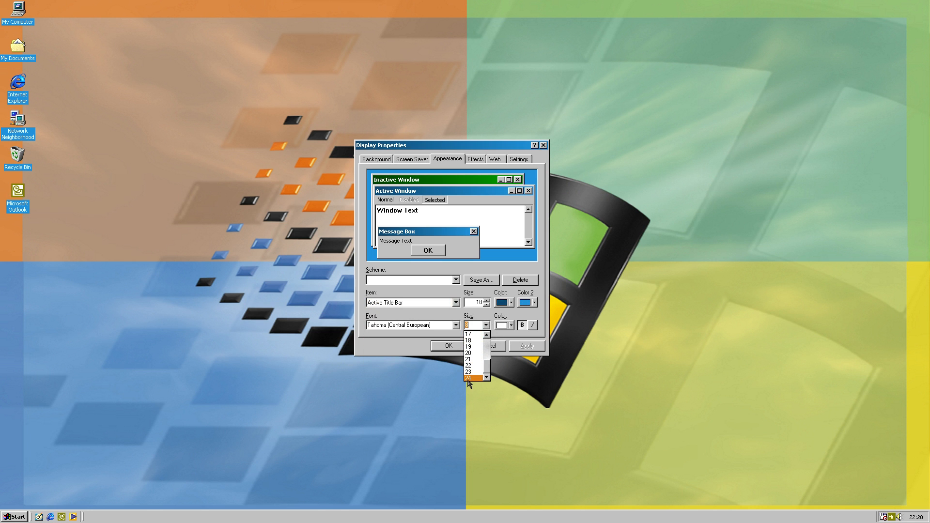
{"action": "left_click", "coordinate": [469, 378]}
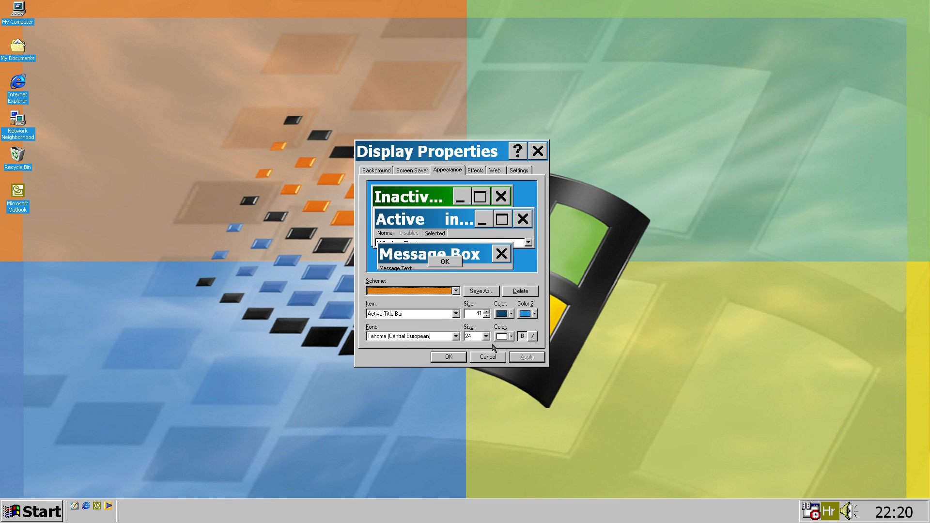
{"action": "left_click", "coordinate": [487, 311]}
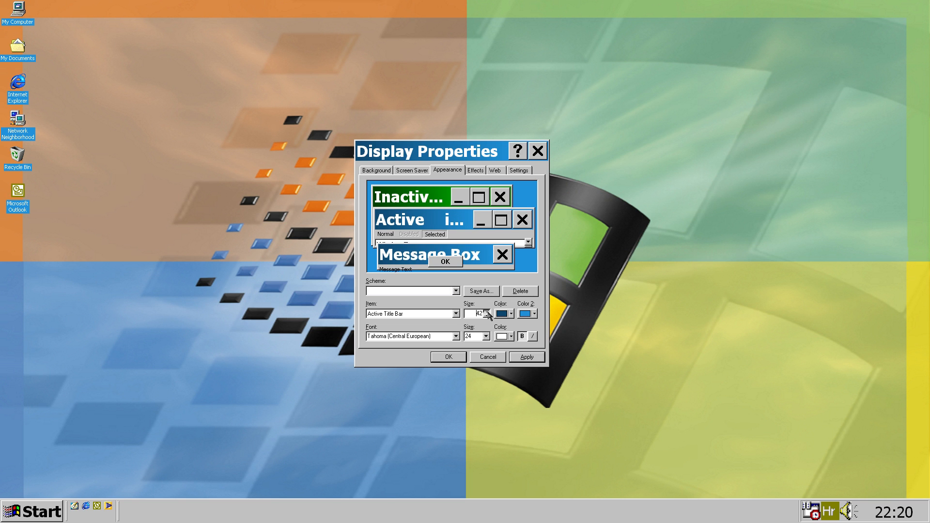
{"action": "left_click", "coordinate": [487, 311]}
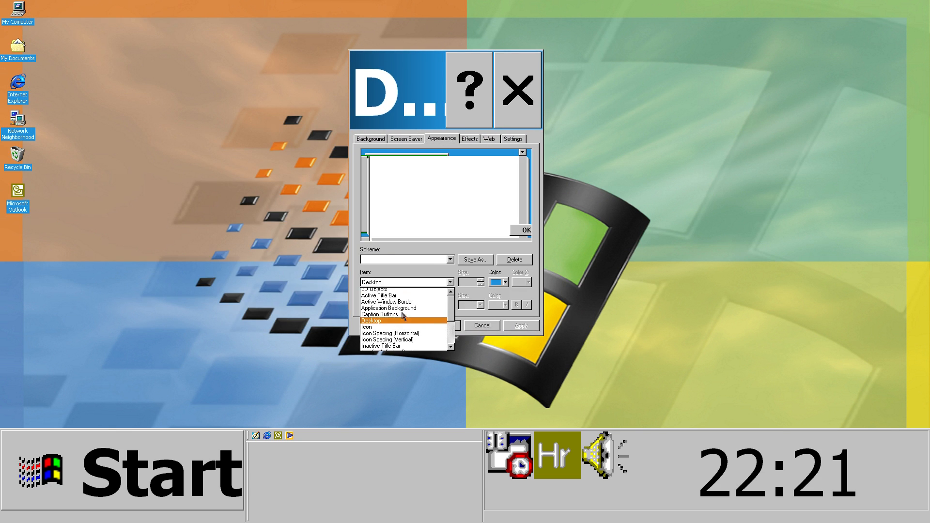
Raise the Active Title Bar size to 162 and apply the change.
{"action": "left_click", "coordinate": [378, 295]}
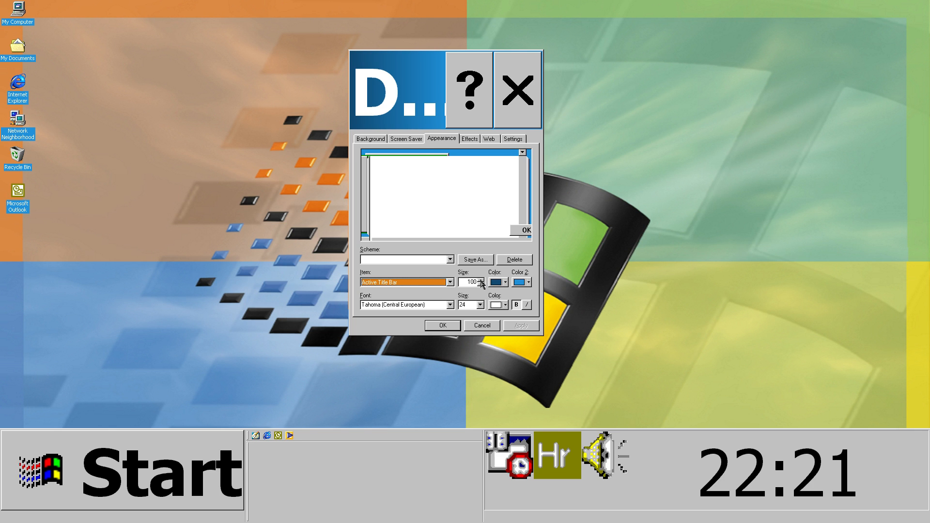
{"action": "left_click", "coordinate": [471, 282]}
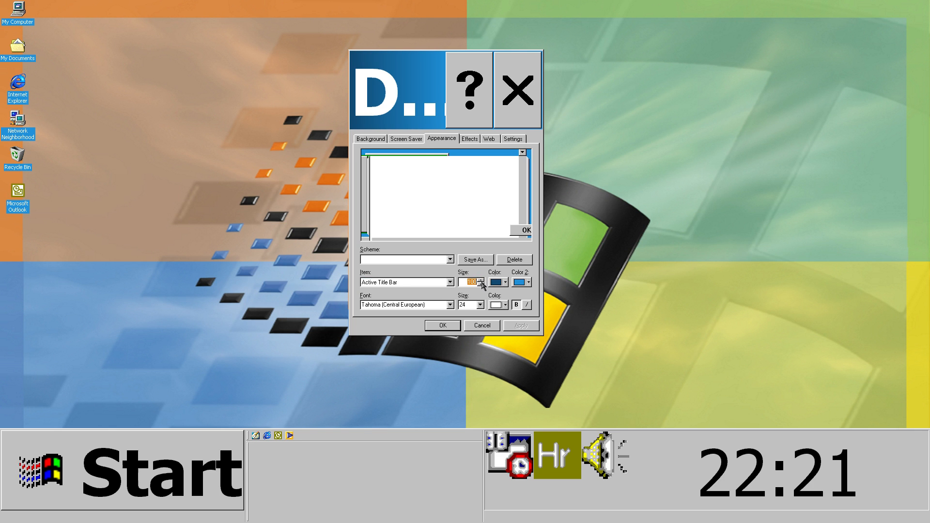
{"action": "left_click", "coordinate": [482, 279]}
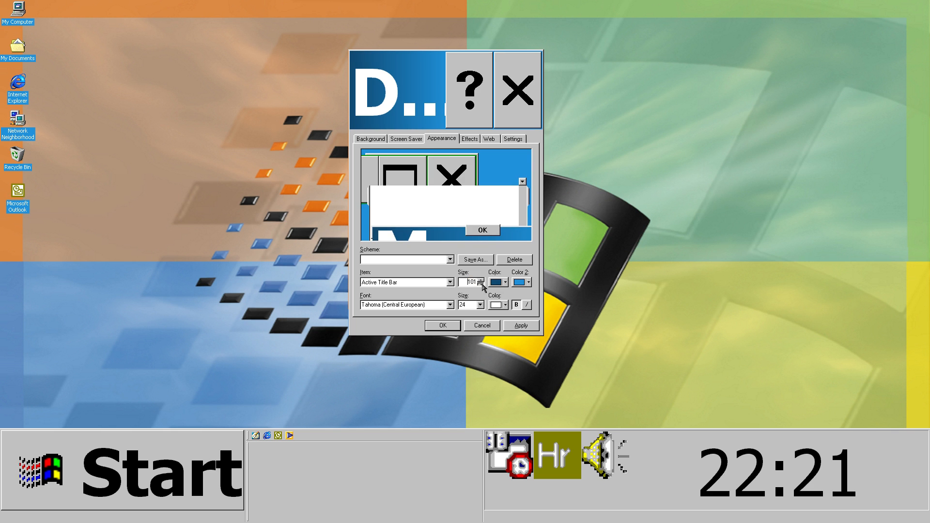
{"action": "left_click", "coordinate": [482, 279]}
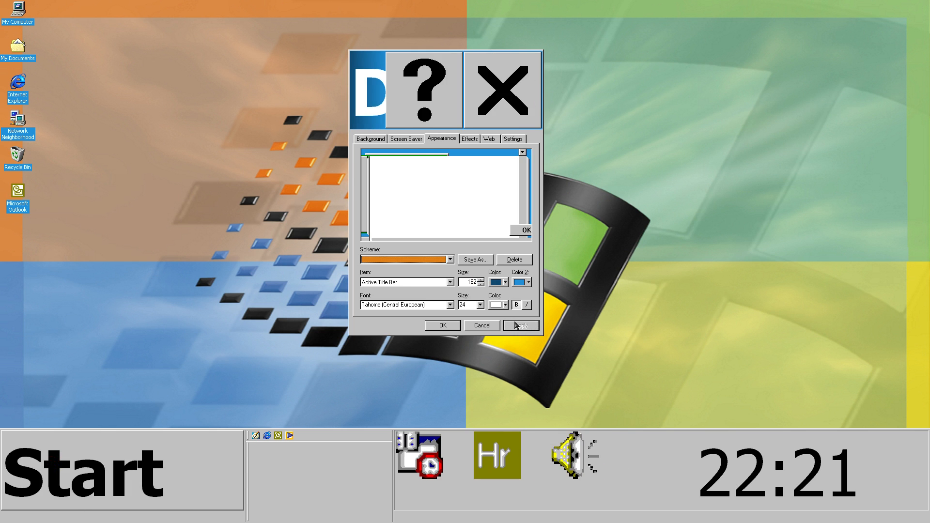
{"action": "left_click", "coordinate": [450, 282]}
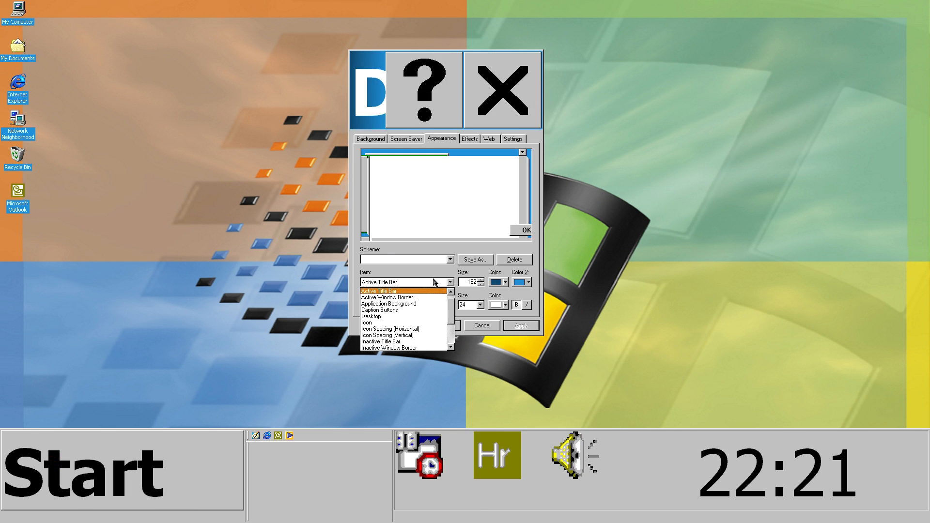
Enlarge the Active Window Border and set Icon size to 47.
{"action": "left_click", "coordinate": [386, 297]}
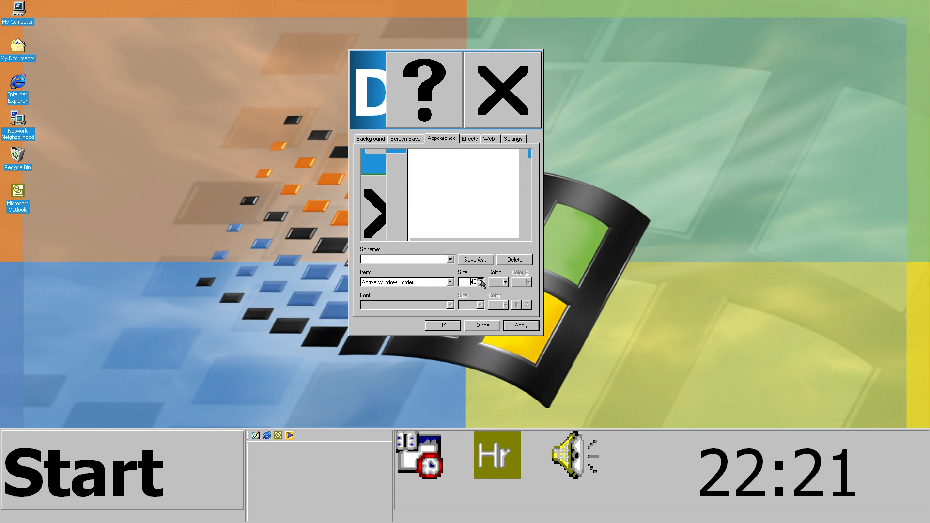
{"action": "left_click", "coordinate": [451, 282]}
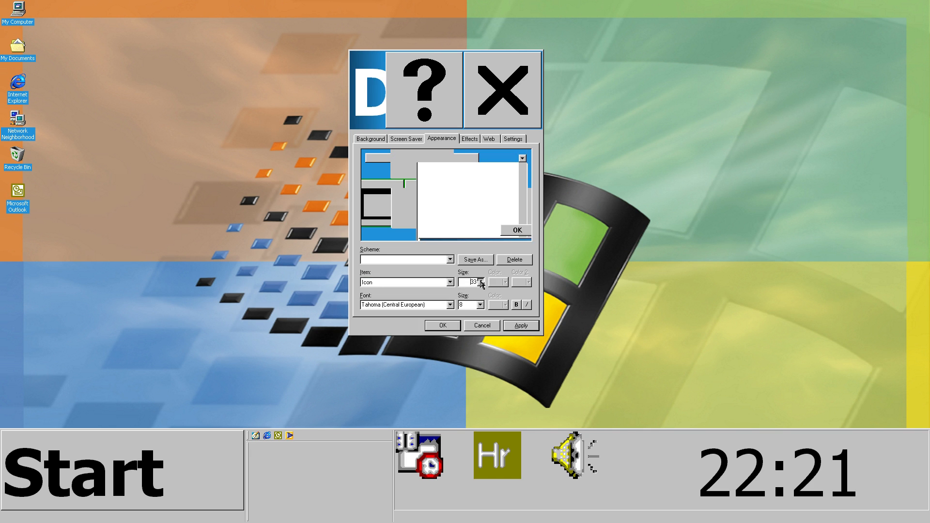
{"action": "left_click", "coordinate": [481, 279]}
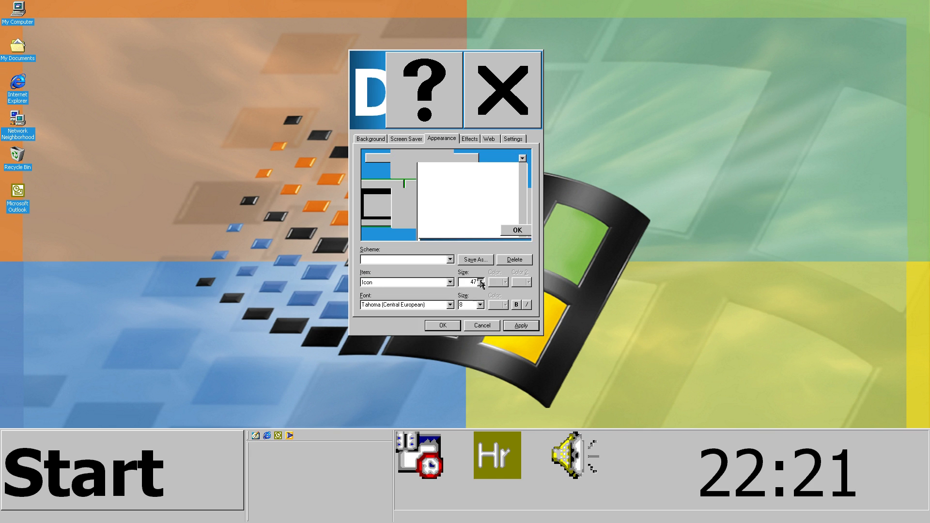
{"action": "left_click", "coordinate": [483, 279]}
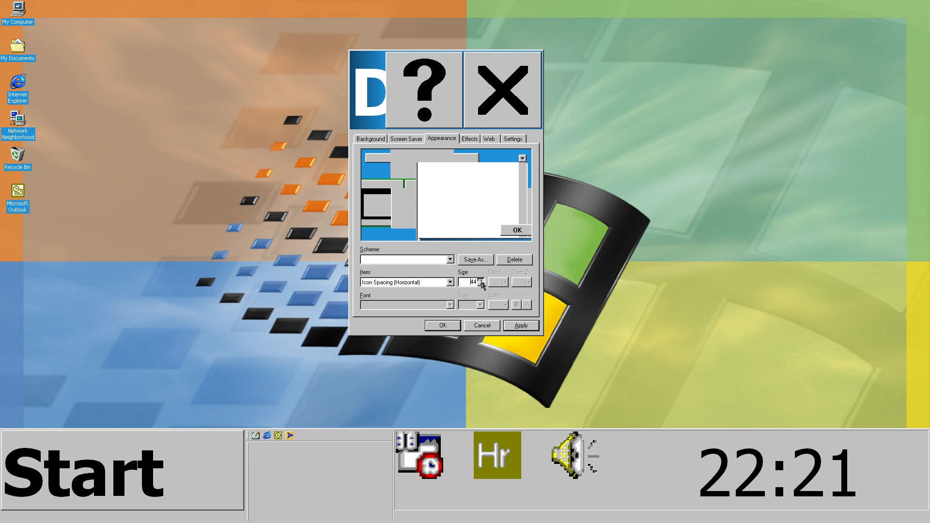
Set horizontal icon spacing to 80 and vertical icon spacing to 100.
{"action": "left_click", "coordinate": [481, 279]}
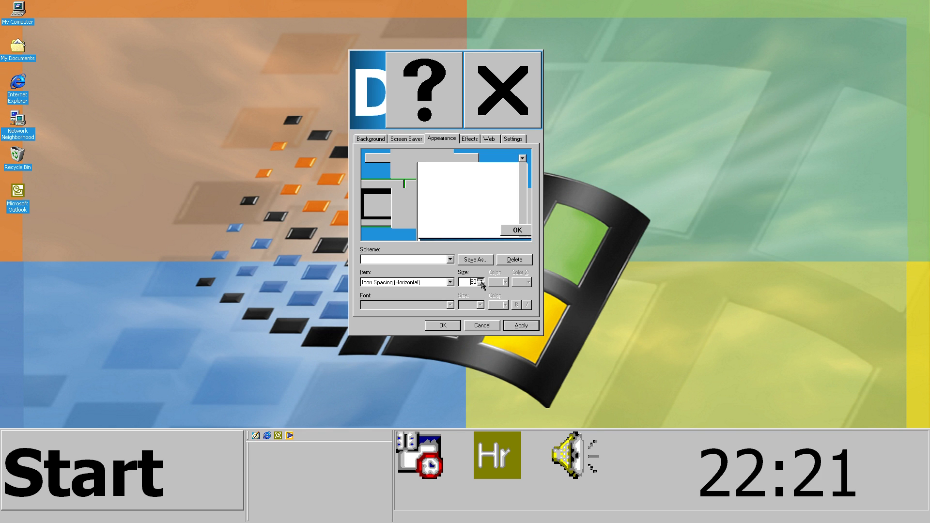
{"action": "left_click", "coordinate": [480, 281]}
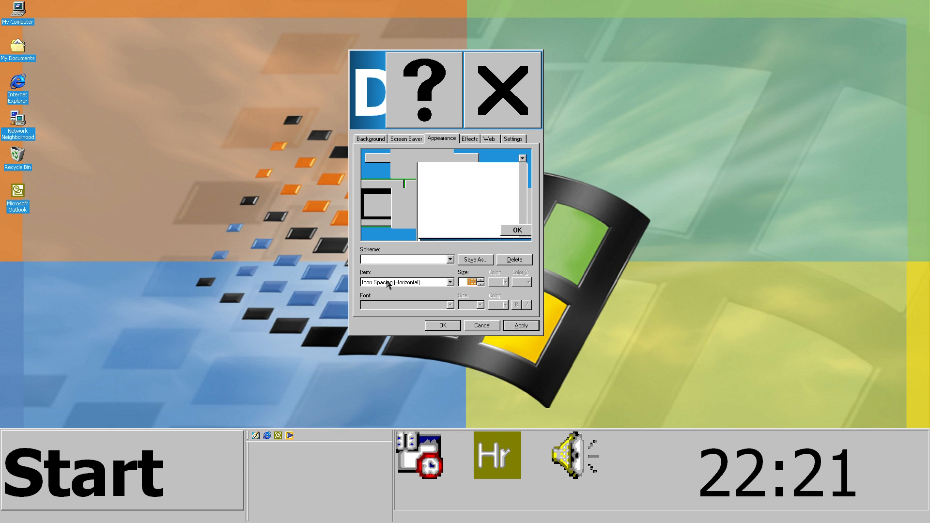
{"action": "left_click", "coordinate": [450, 282]}
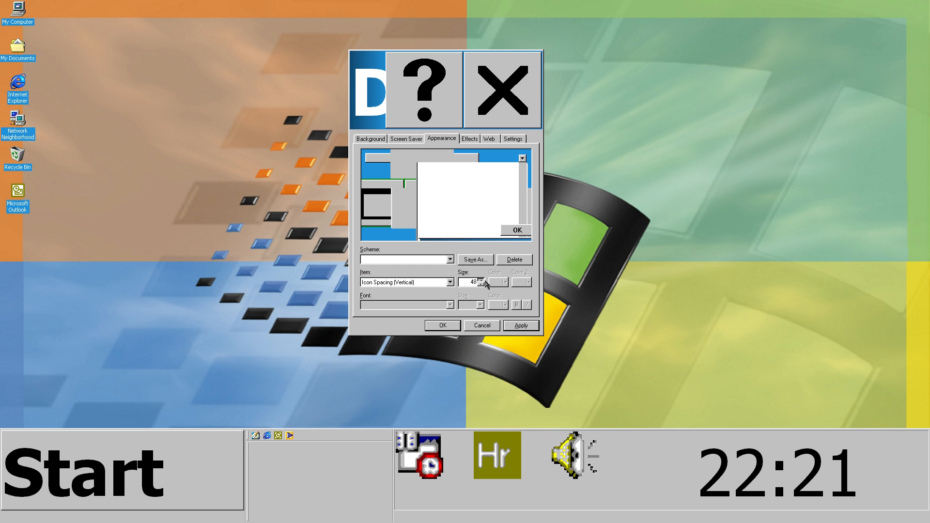
{"action": "left_click", "coordinate": [489, 279]}
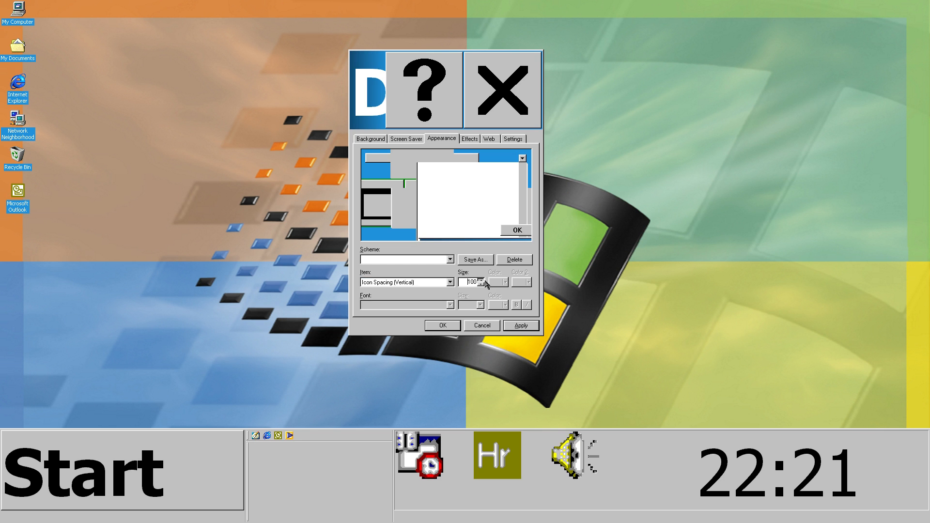
{"action": "left_click", "coordinate": [450, 282]}
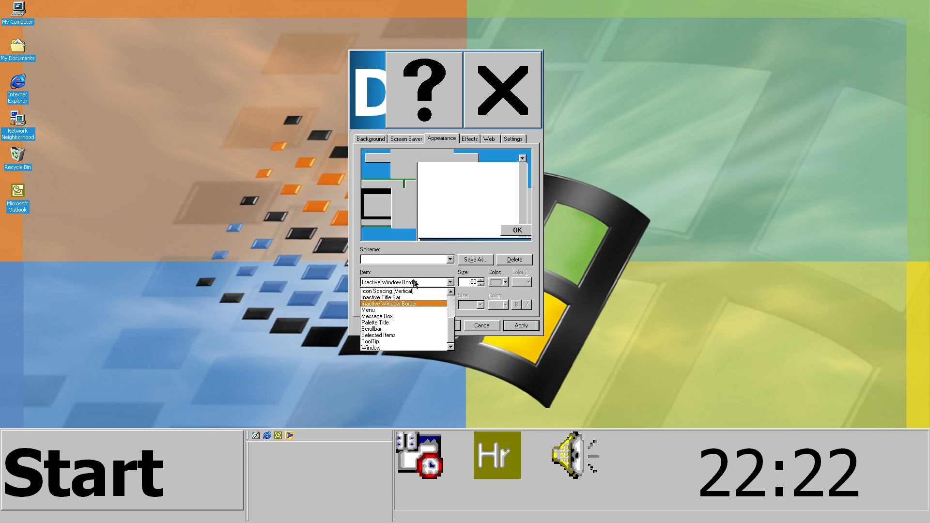
Set Message Box font and Palette Title sizes to 100.
{"action": "left_click", "coordinate": [368, 310]}
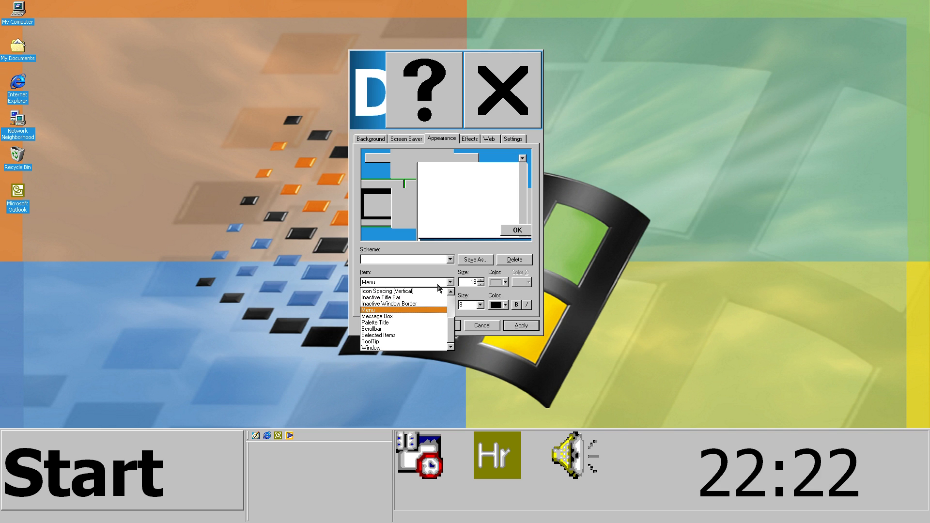
{"action": "left_click", "coordinate": [368, 310]}
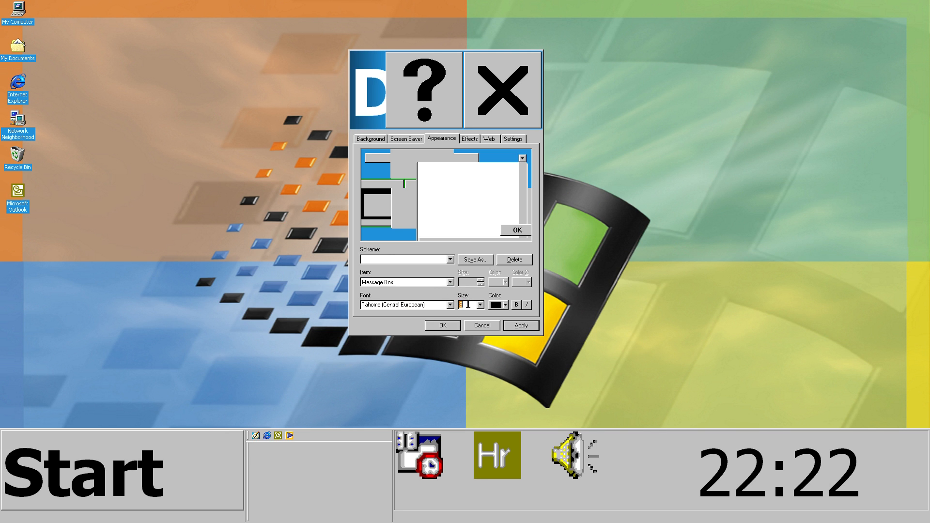
{"action": "left_click", "coordinate": [403, 282]}
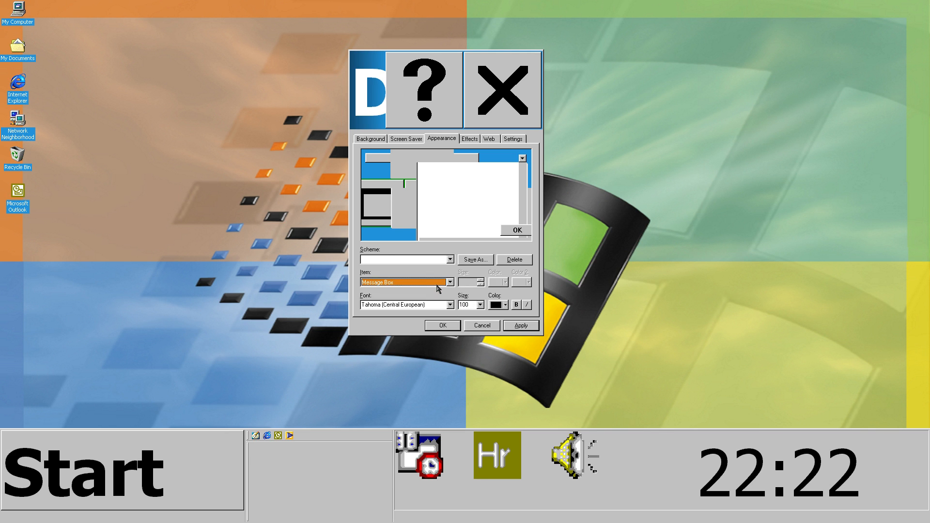
{"action": "left_click", "coordinate": [450, 282]}
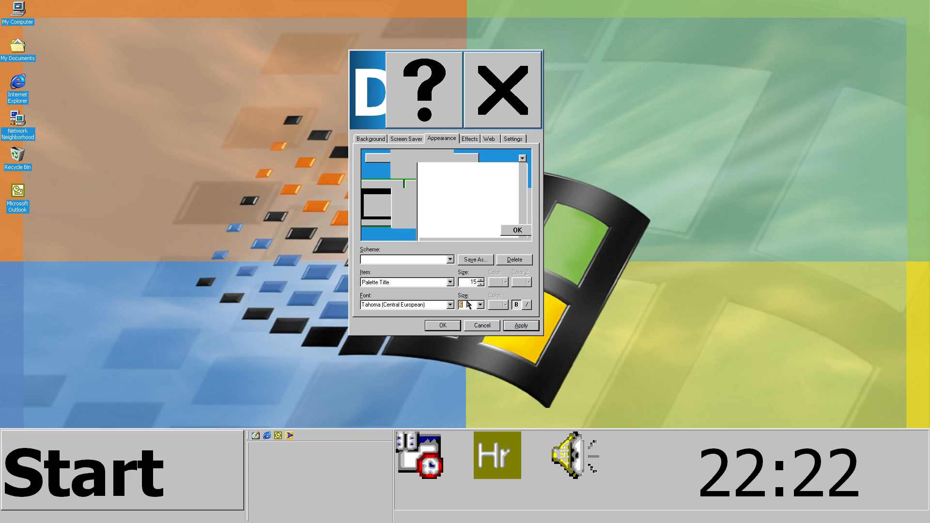
Select the Scrollbar element and enlarge its size value.
{"action": "left_click", "coordinate": [450, 282]}
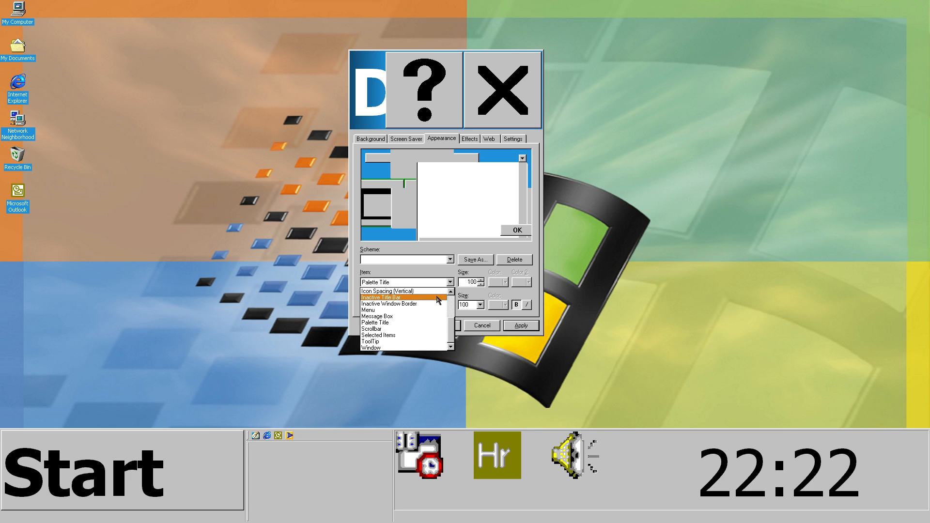
{"action": "left_click", "coordinate": [372, 329]}
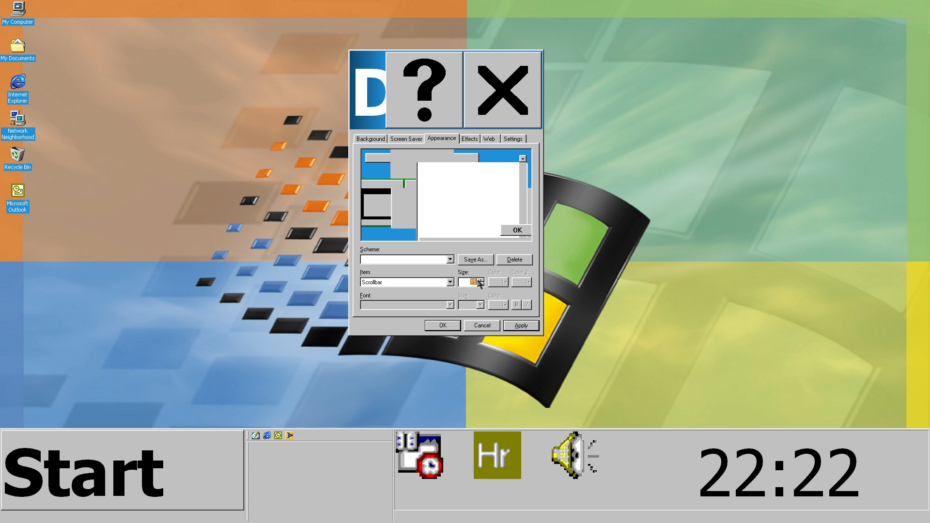
{"action": "left_click", "coordinate": [483, 279]}
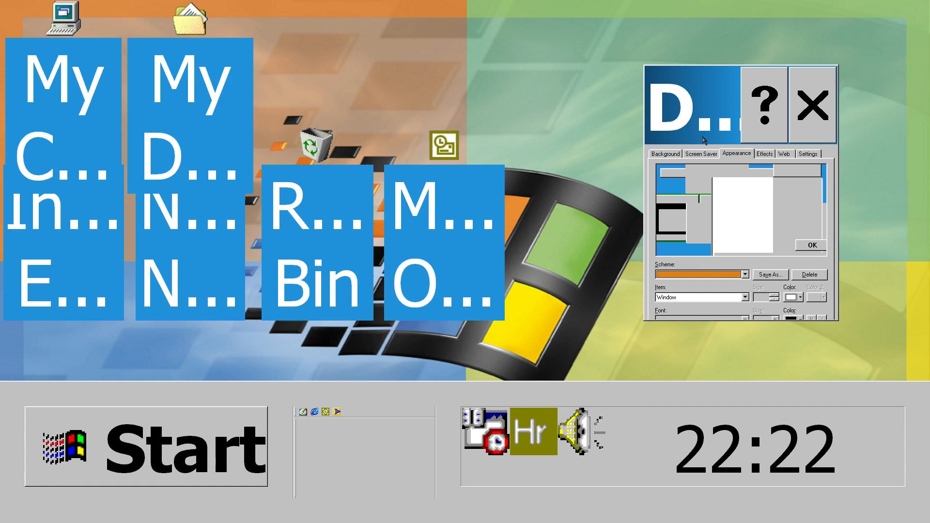
Visit the Background settings and return to Appearance with the Desktop element selected.
{"action": "left_click", "coordinate": [813, 106]}
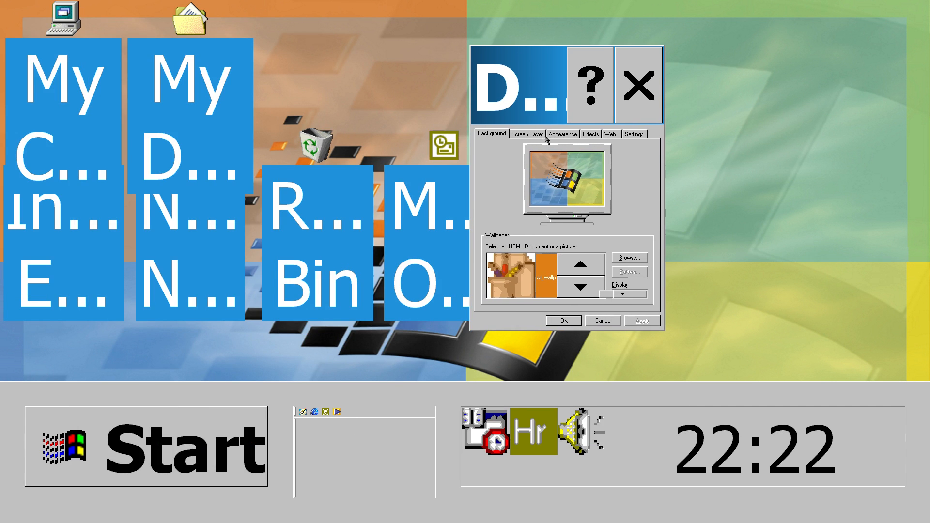
{"action": "left_click", "coordinate": [562, 134]}
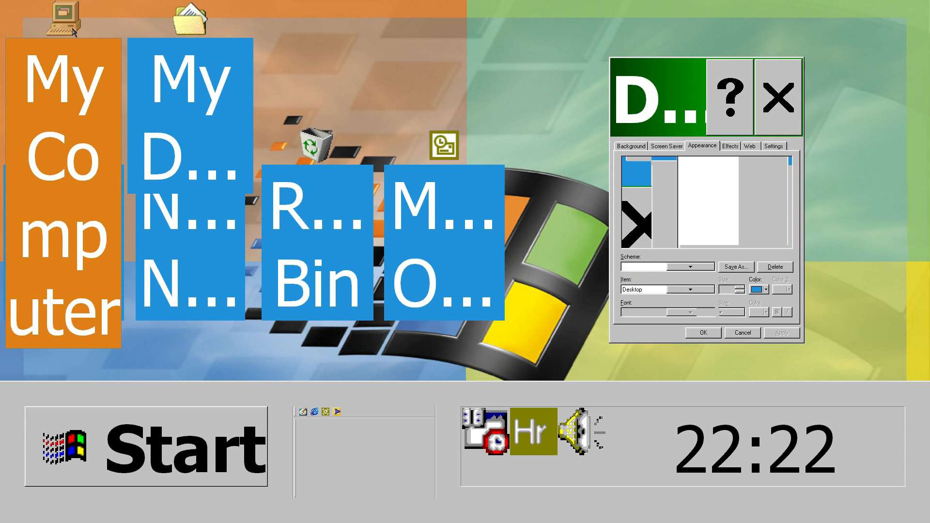
Browse My Computer maximized into the (C:) drive and WINDOWS folder.
{"action": "double_click", "coordinate": [59, 27]}
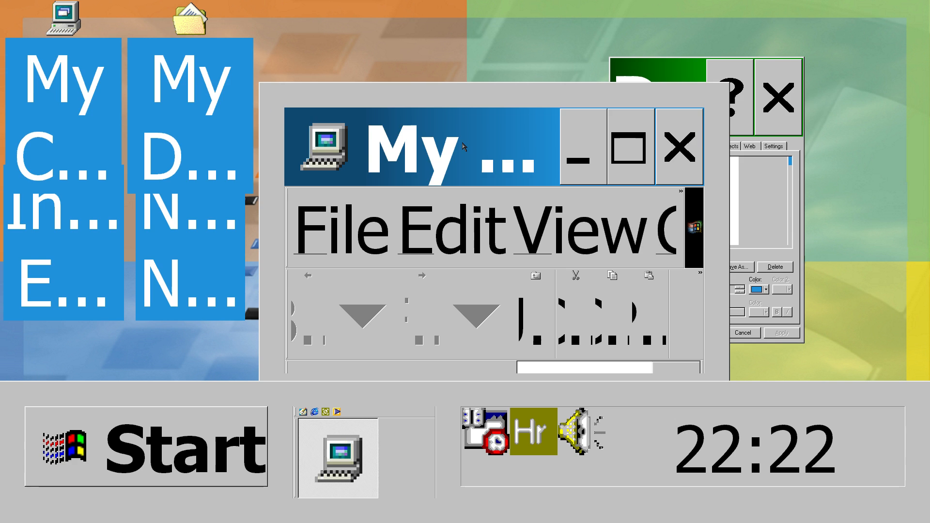
{"action": "left_click", "coordinate": [623, 149]}
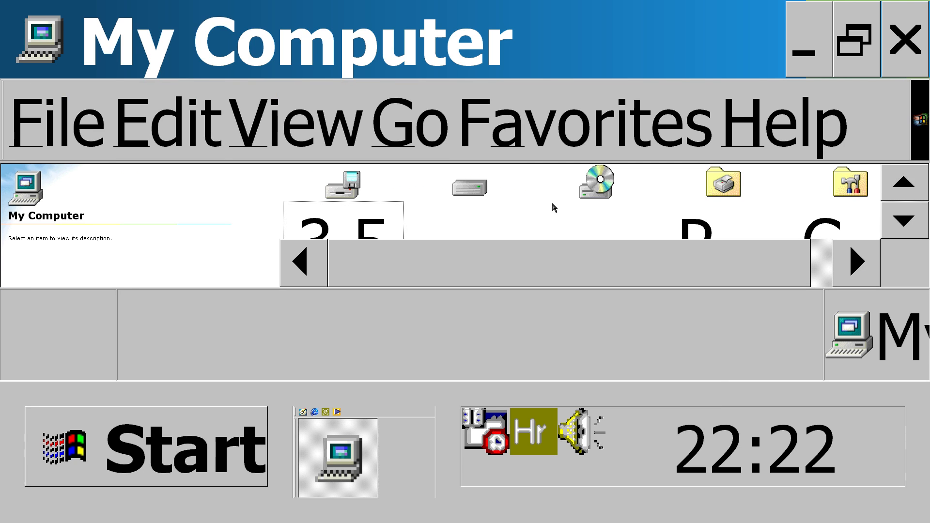
{"action": "mouse_move", "coordinate": [481, 193]}
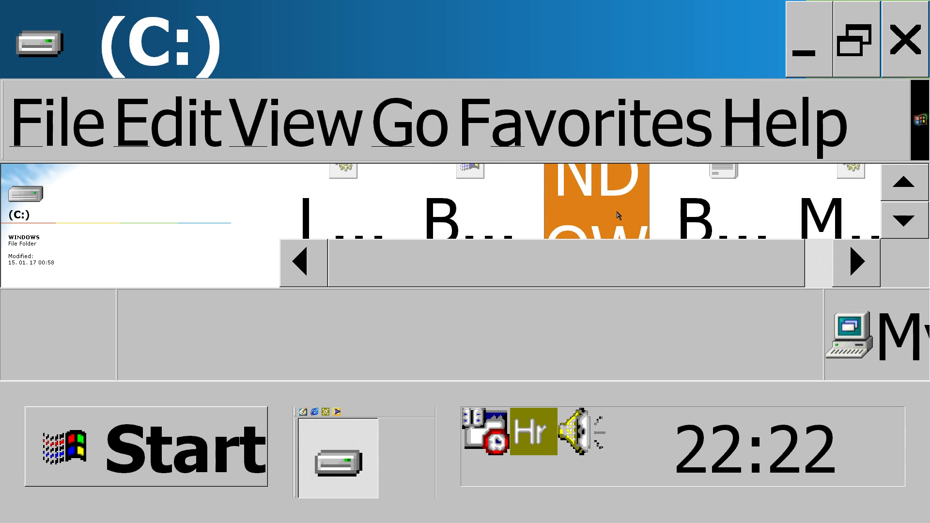
{"action": "double_click", "coordinate": [596, 208]}
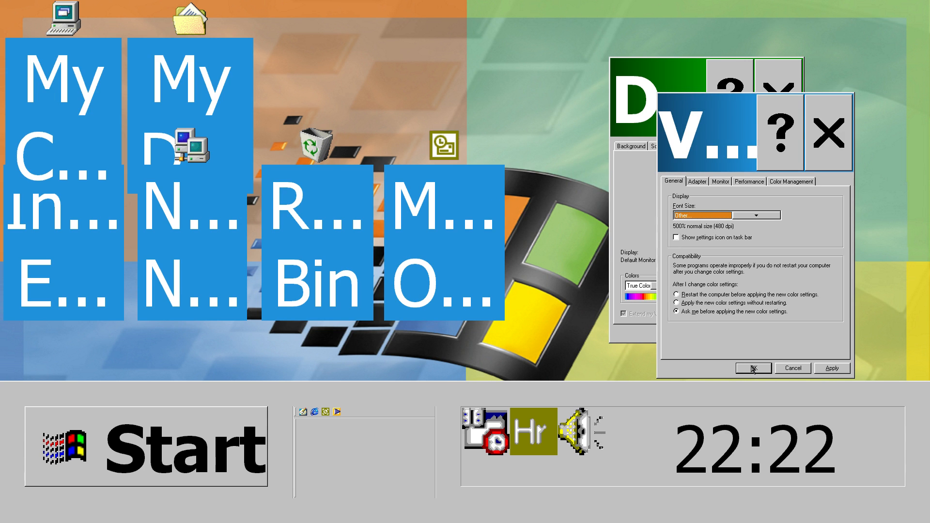
Confirm a custom display font size of 500% normal size (480 dpi).
{"action": "left_click", "coordinate": [754, 369]}
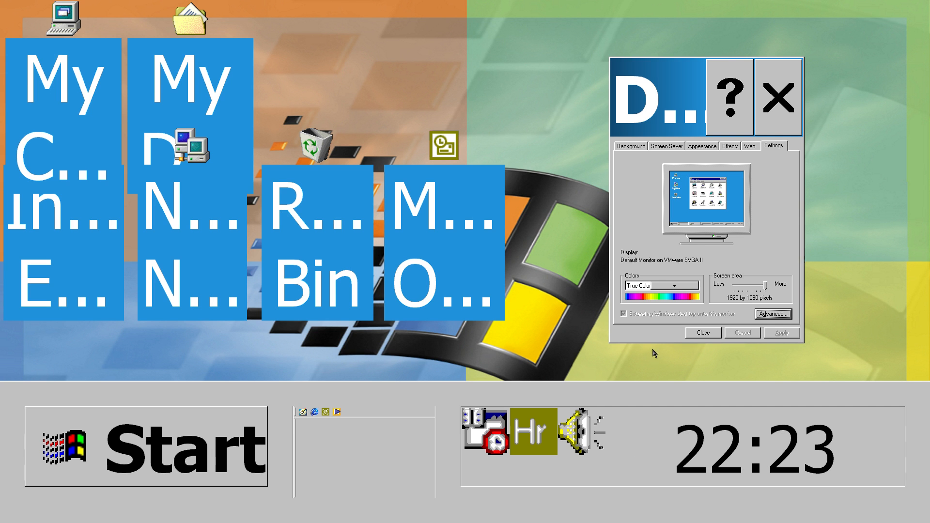
Close Display Properties, confirm Taskbar Properties and accept the restart.
{"action": "left_click", "coordinate": [781, 333]}
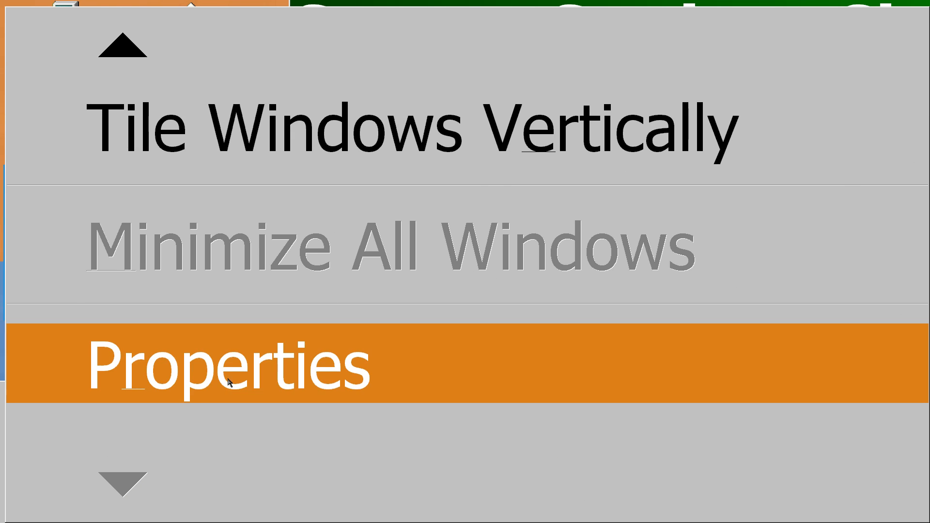
{"action": "left_click", "coordinate": [232, 365]}
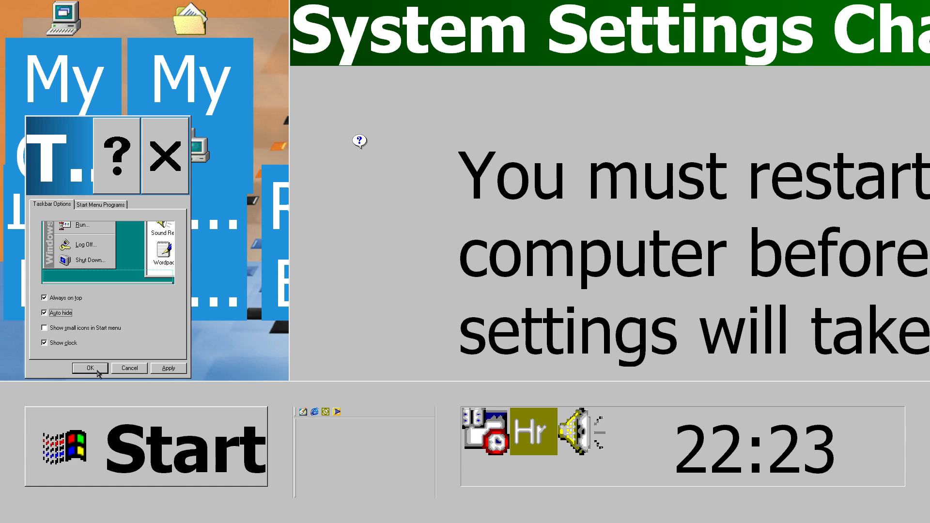
{"action": "left_click", "coordinate": [90, 369]}
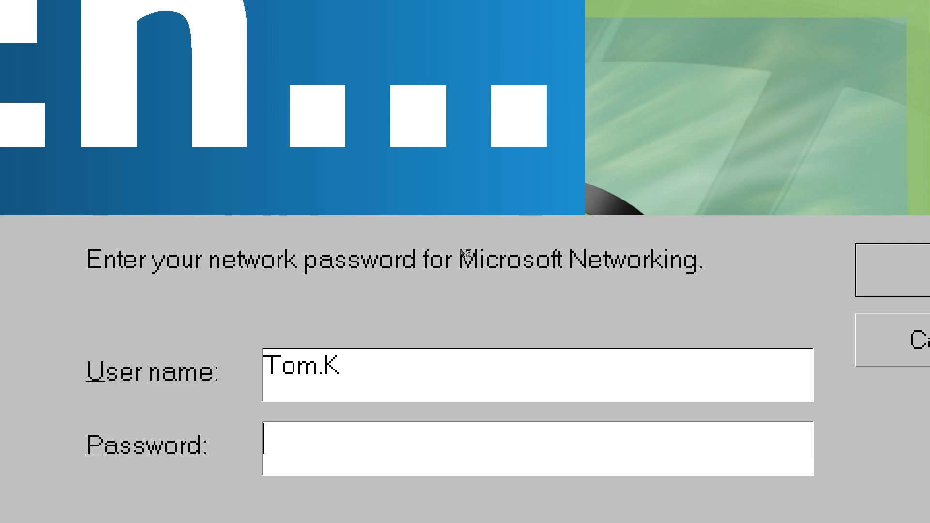
{"action": "mouse_move", "coordinate": [409, 218]}
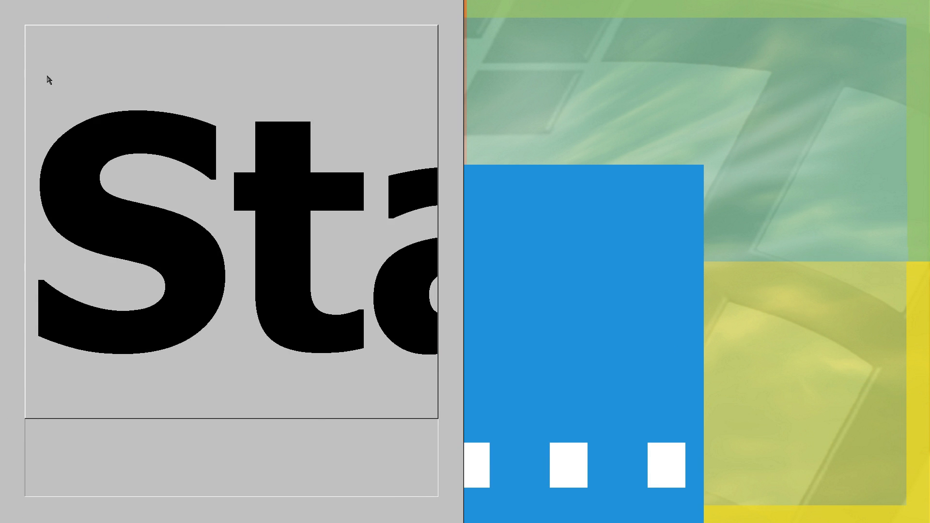
{"action": "mouse_move", "coordinate": [271, 46]}
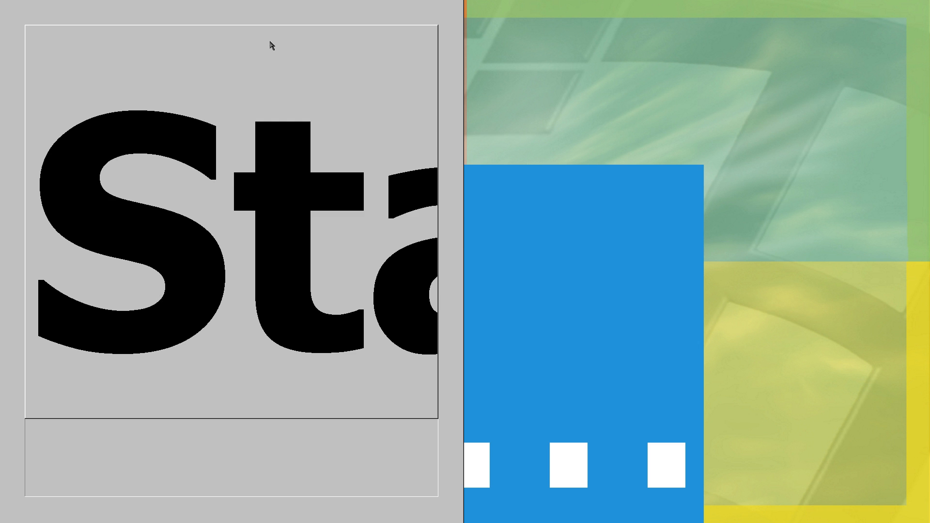
{"action": "mouse_move", "coordinate": [464, 482]}
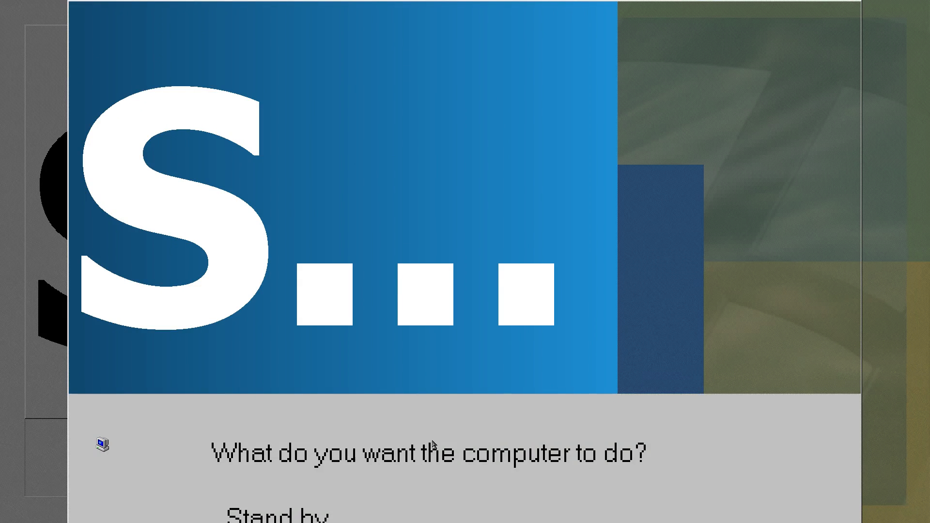
{"action": "mouse_move", "coordinate": [715, 146]}
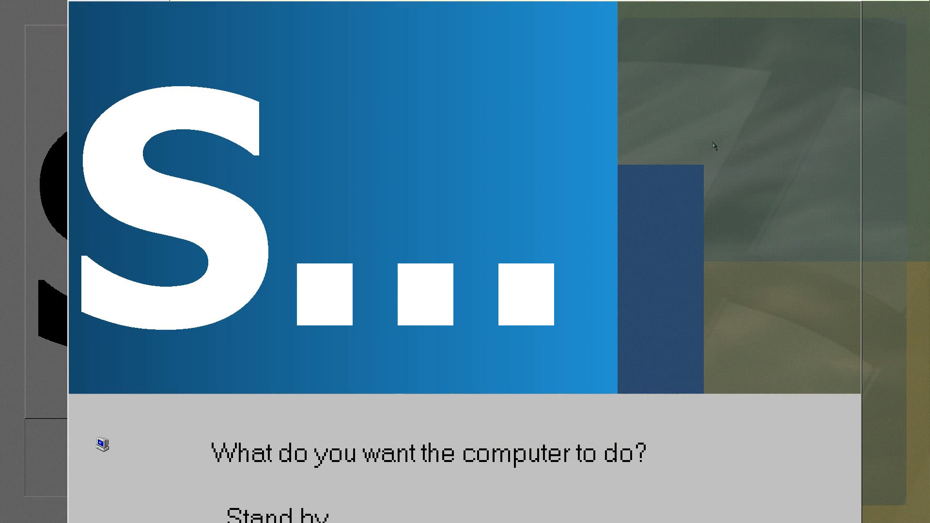
{"action": "mouse_move", "coordinate": [517, 42]}
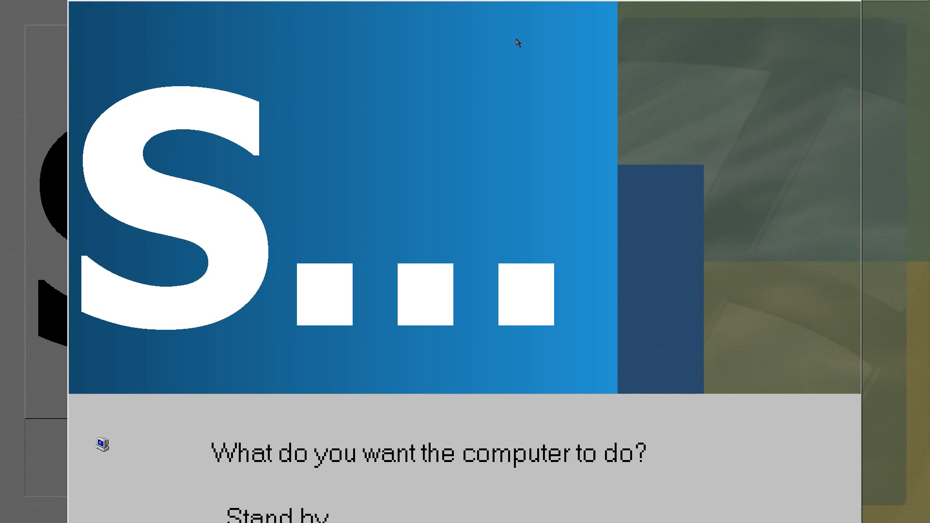